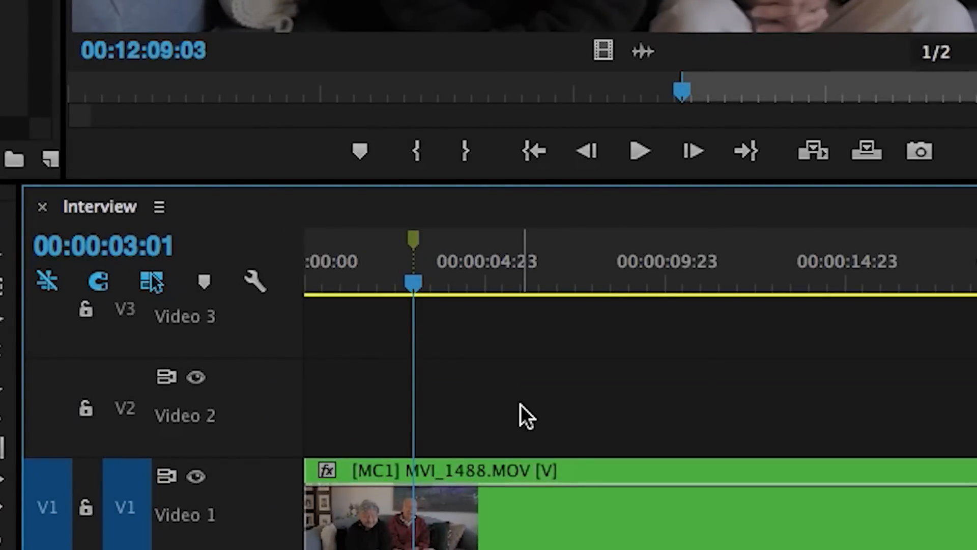
{"action": "mouse_move", "coordinate": [417, 253]}
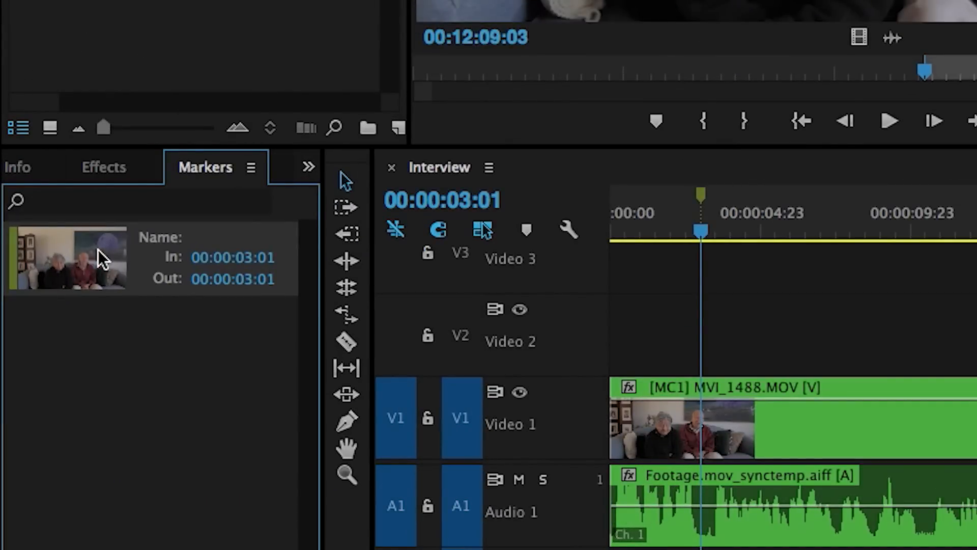
{"action": "mouse_move", "coordinate": [93, 262]}
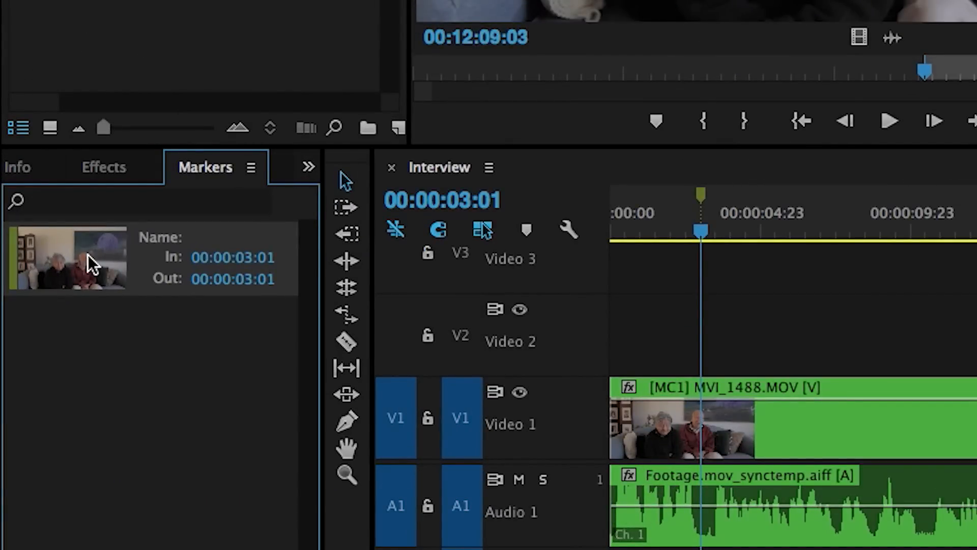
Label the 00:00:03:01 marker 'America Arrival' with the comment 'Left Ecuador in 1975'
{"action": "double_click", "coordinate": [66, 259]}
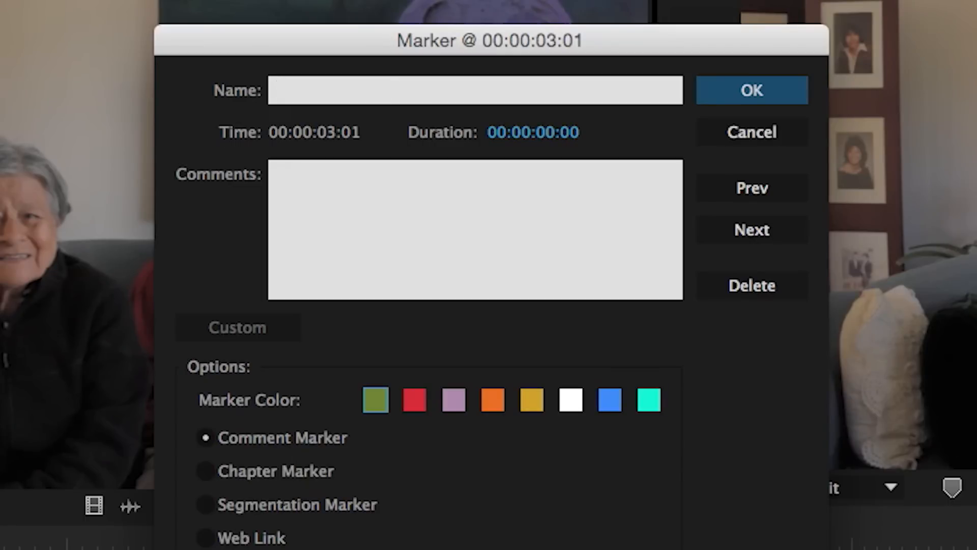
{"action": "type", "text": "Amer"}
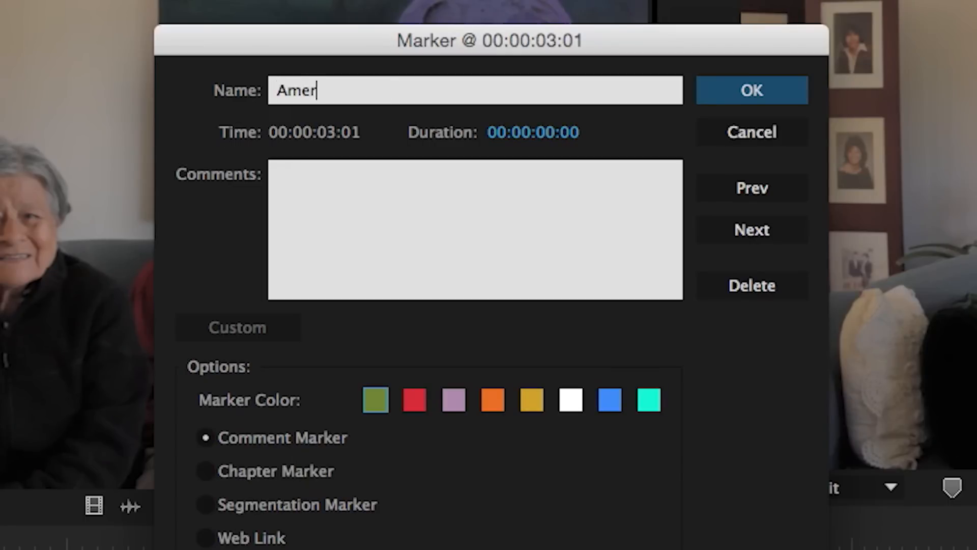
{"action": "type", "text": "ica Arrival"}
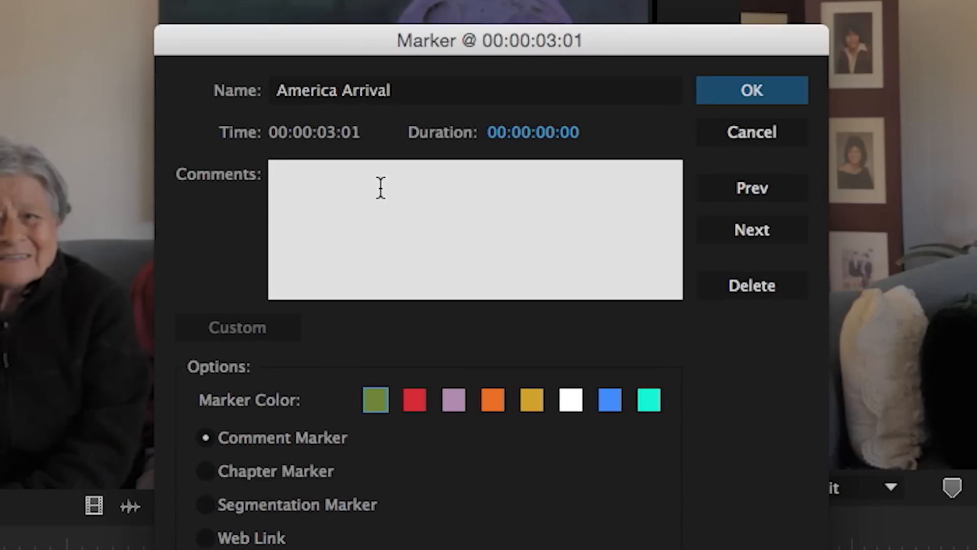
{"action": "type", "text": "Left Ecuador in 1975"}
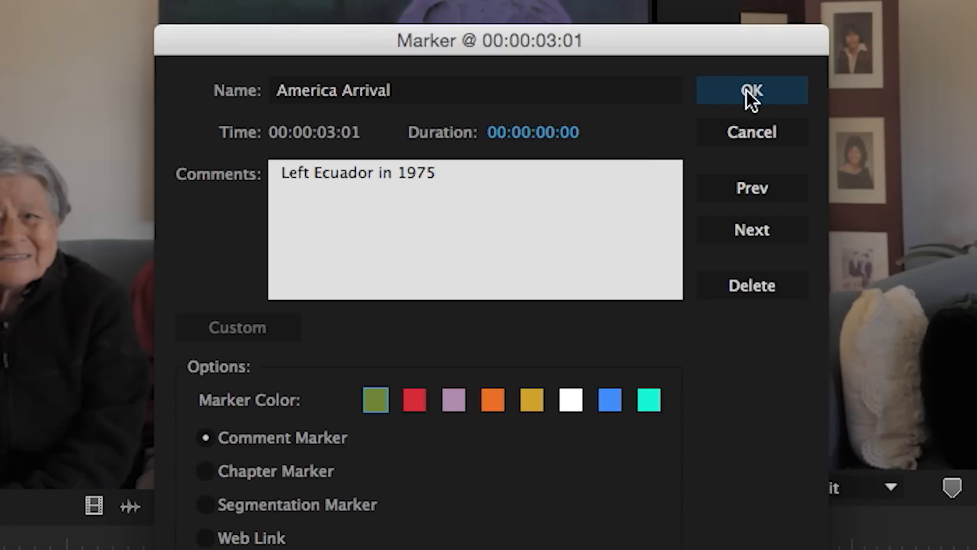
{"action": "left_click", "coordinate": [751, 91]}
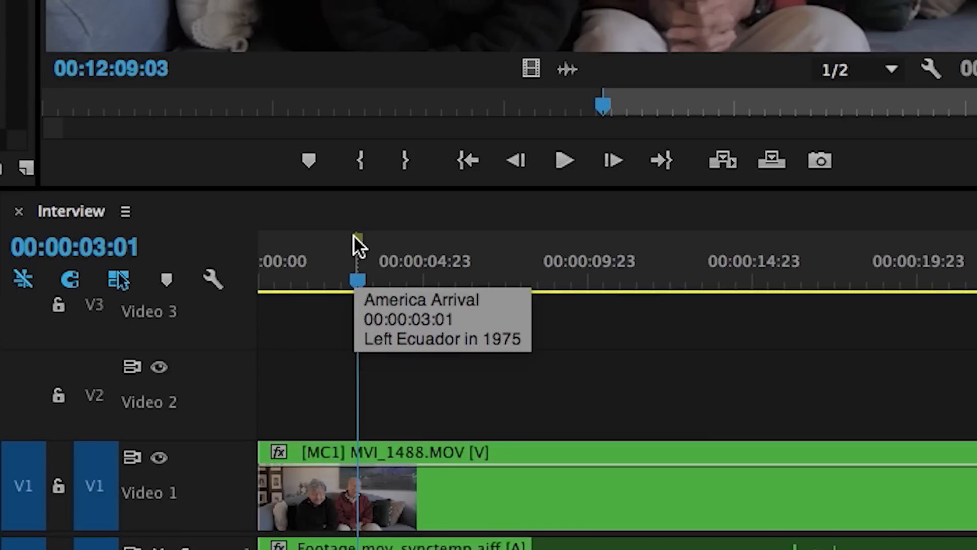
{"action": "mouse_move", "coordinate": [358, 243]}
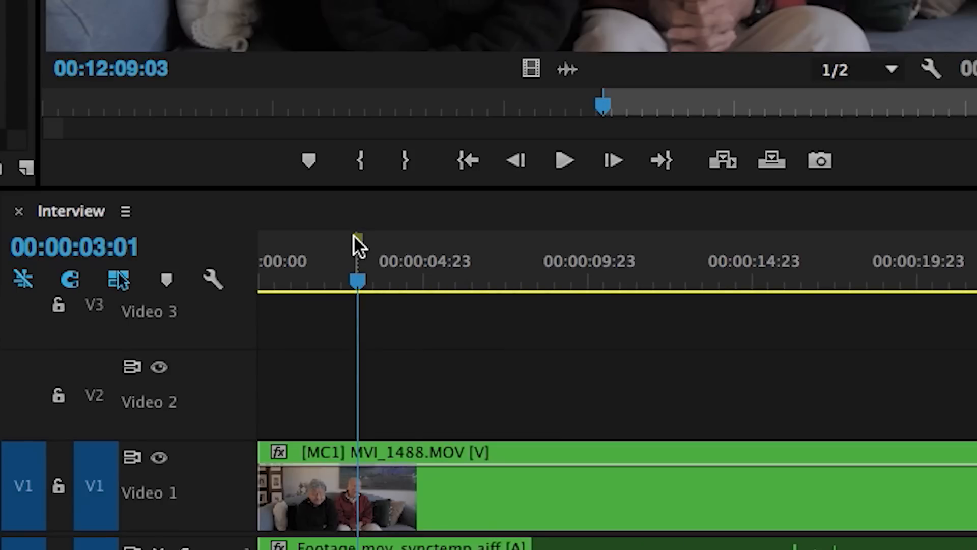
{"action": "mouse_move", "coordinate": [356, 246]}
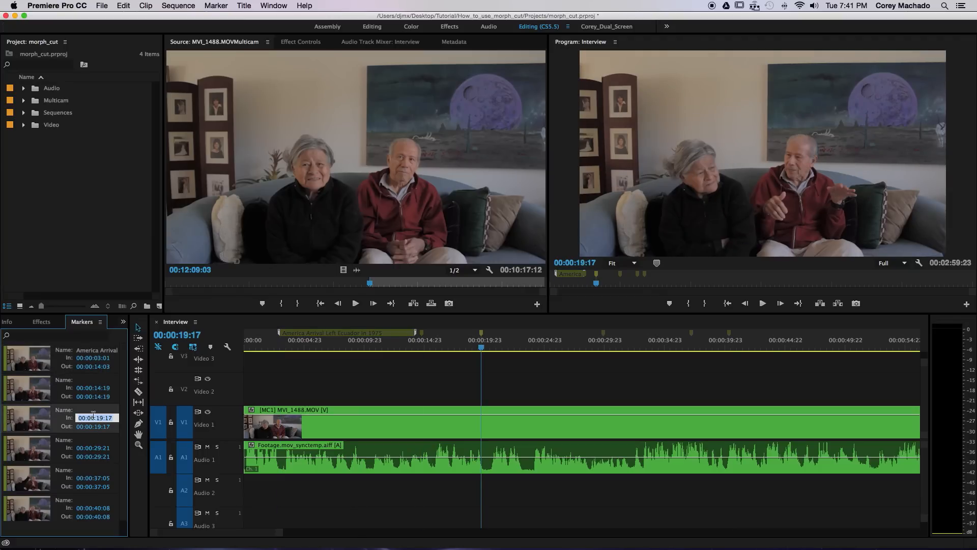
{"action": "key", "text": "shift+m"}
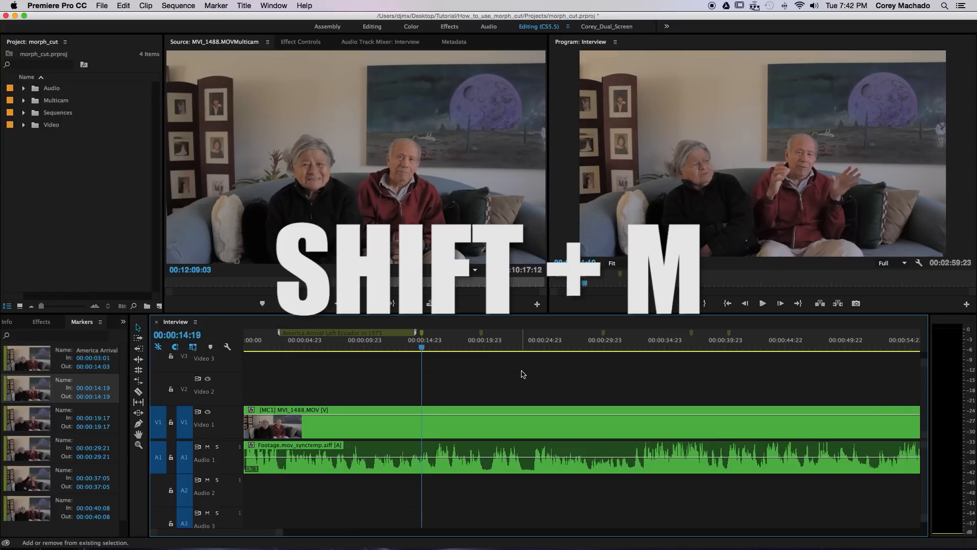
{"action": "key", "text": "shift+m"}
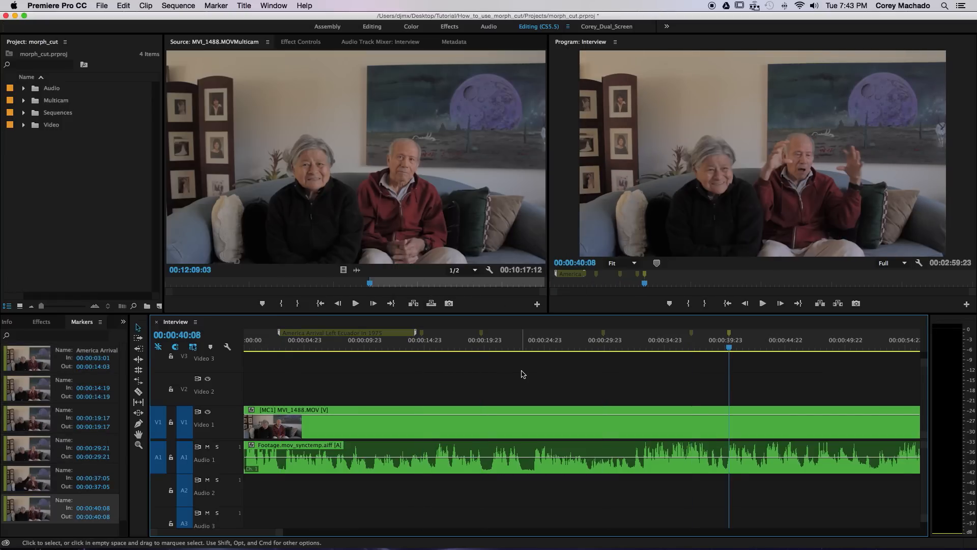
{"action": "key", "text": "cmd+shift+m"}
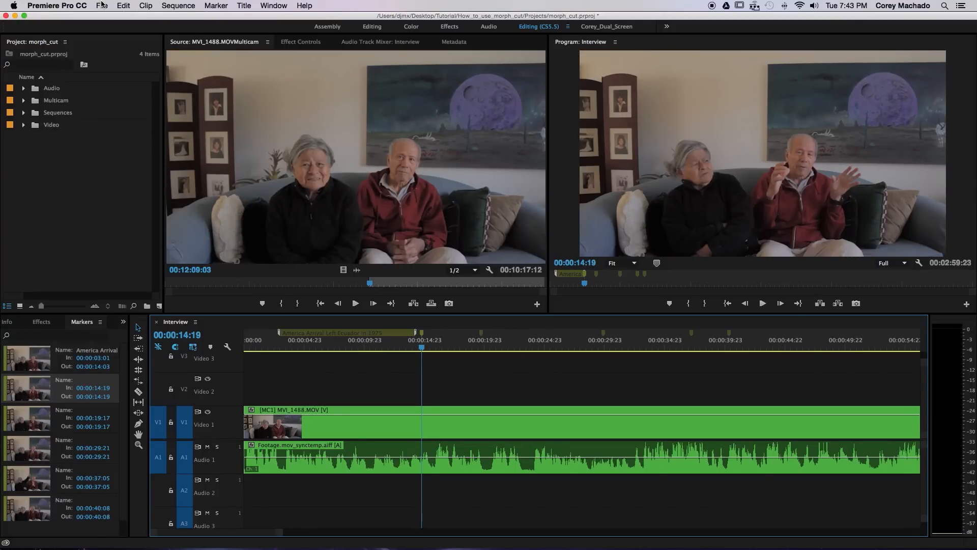
Export the sequence markers as a Web Page (*.html) file and open its containing folder
{"action": "left_click", "coordinate": [102, 6]}
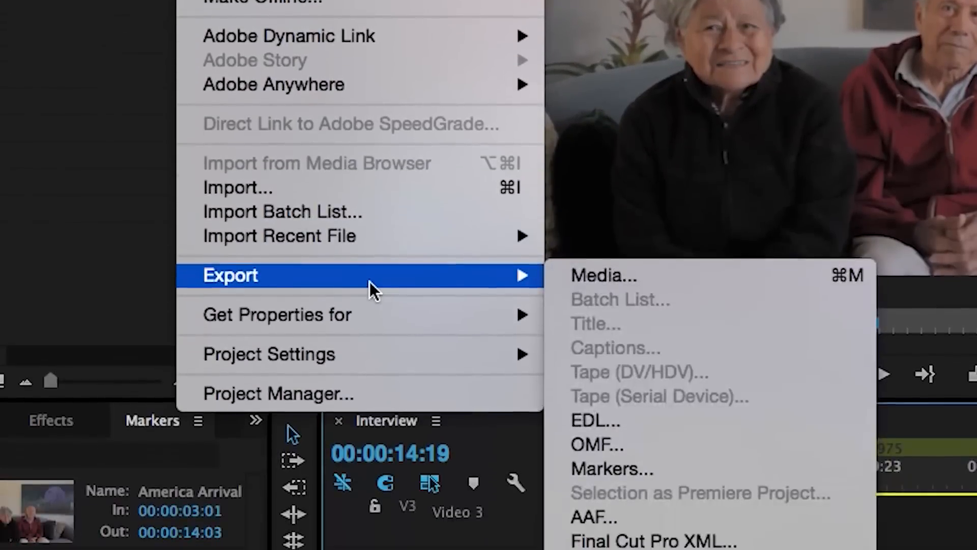
{"action": "left_click", "coordinate": [611, 469]}
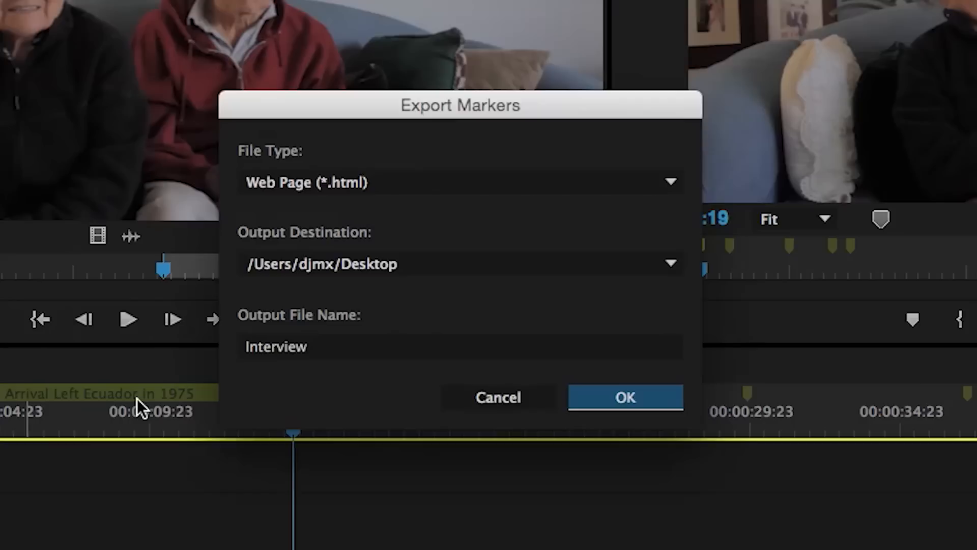
{"action": "left_click", "coordinate": [460, 182]}
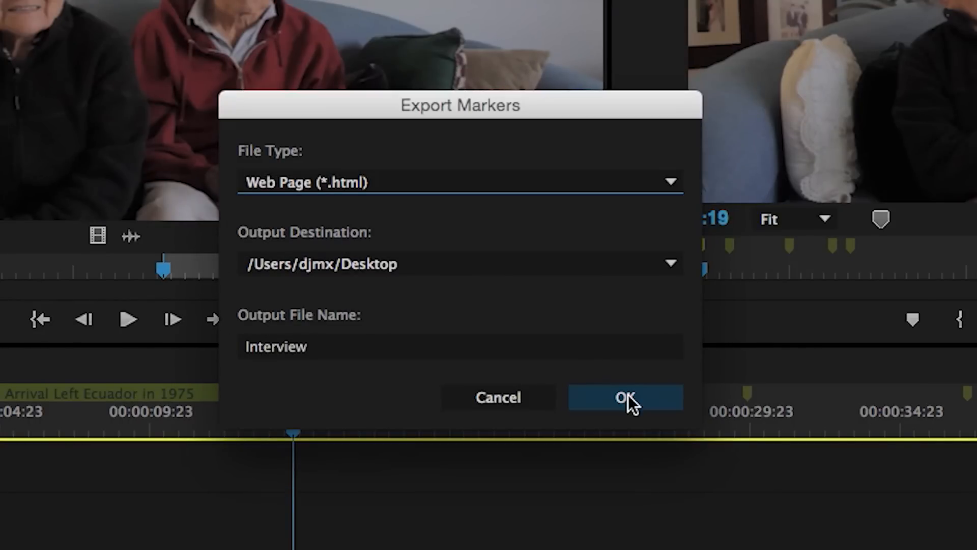
{"action": "left_click", "coordinate": [626, 397]}
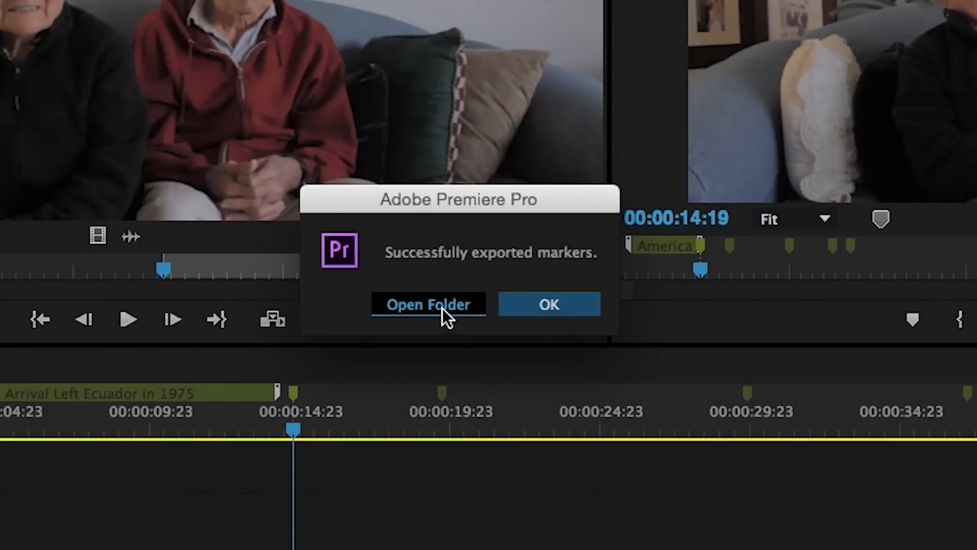
{"action": "left_click", "coordinate": [428, 305]}
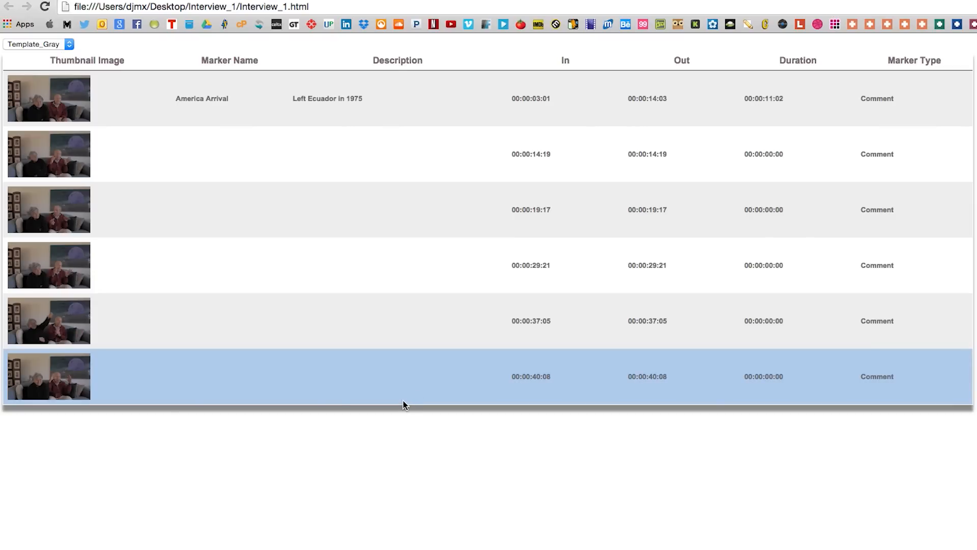